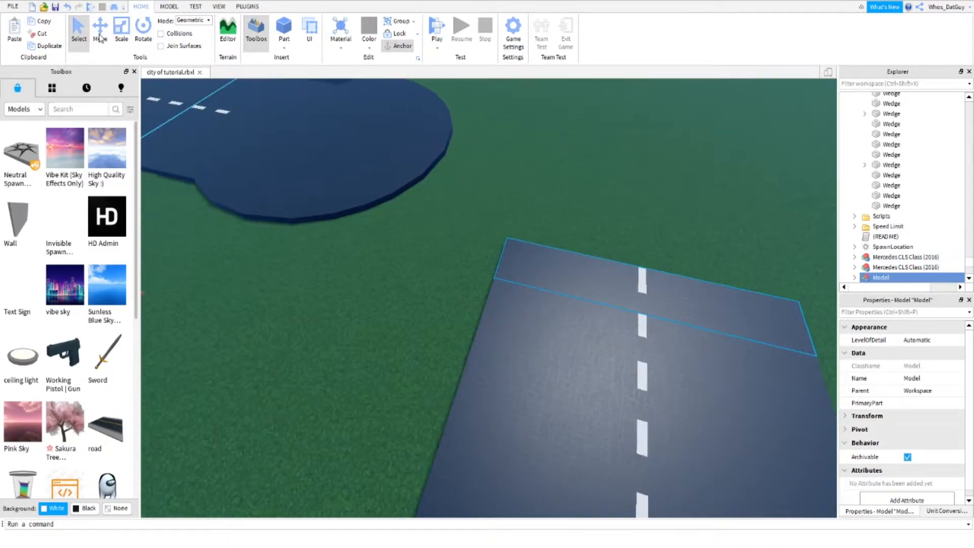
- Move the thin road slice to the straight road's end and bring up GapFill
left_click(99, 29)
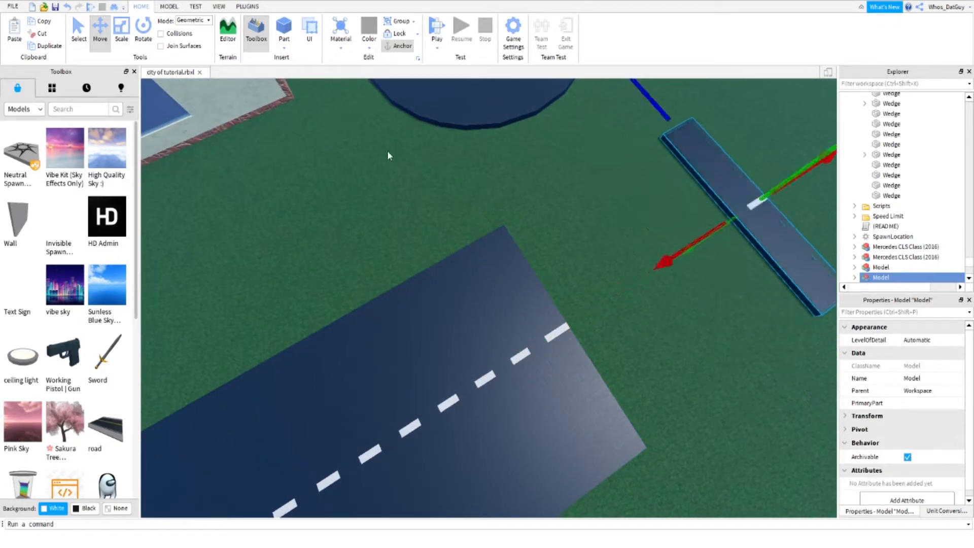
left_click(142, 30)
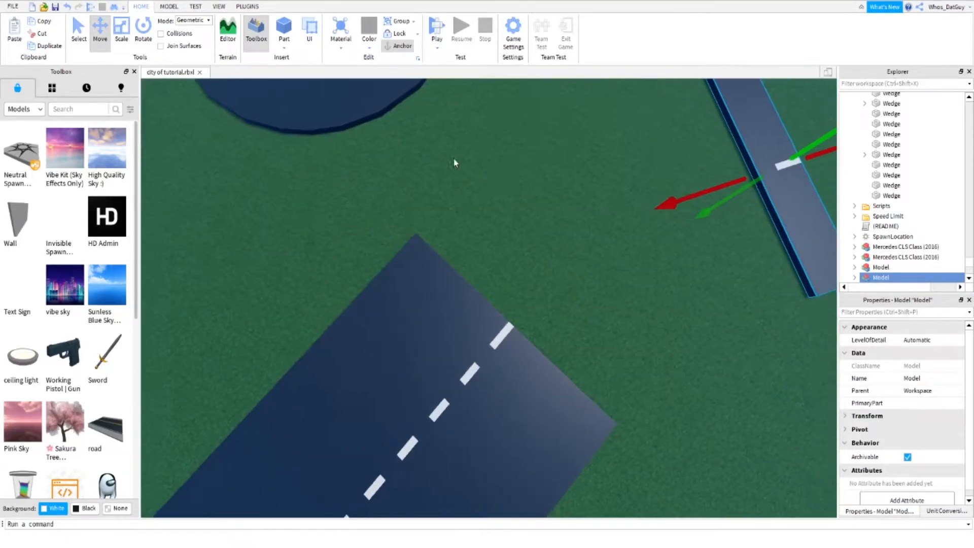
left_click(247, 7)
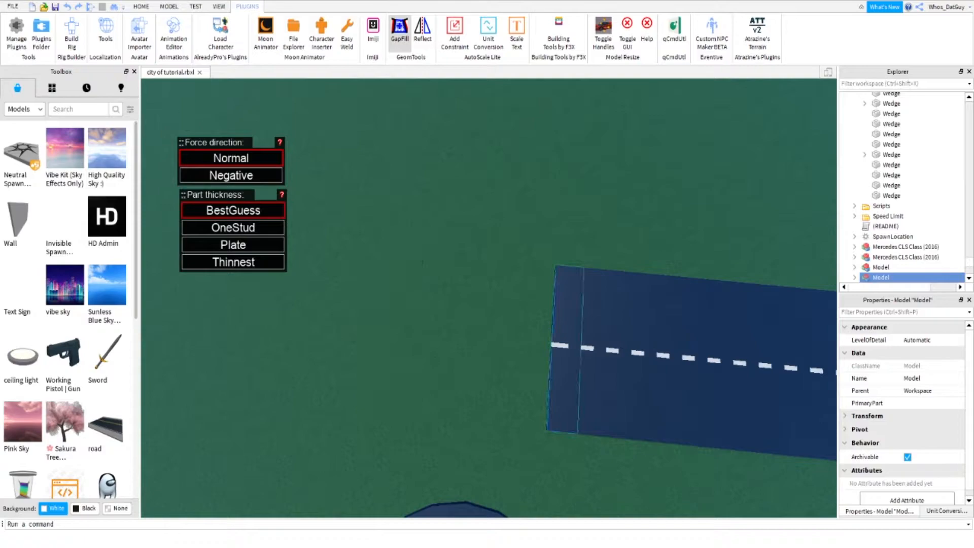
- Duplicate the thin road slice and drag the copy a short gap ahead of the road end
left_click(141, 6)
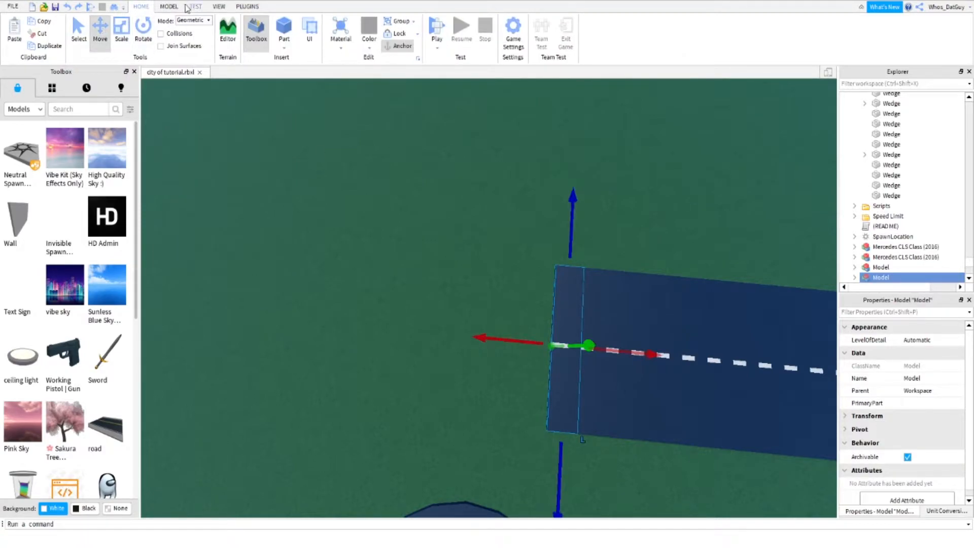
left_click(168, 6)
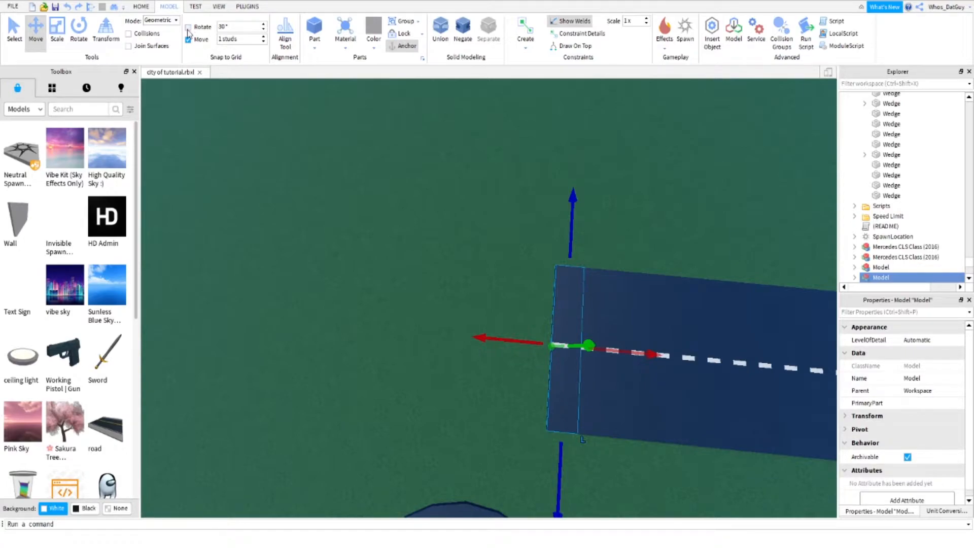
left_click_drag(587, 343, 500, 341)
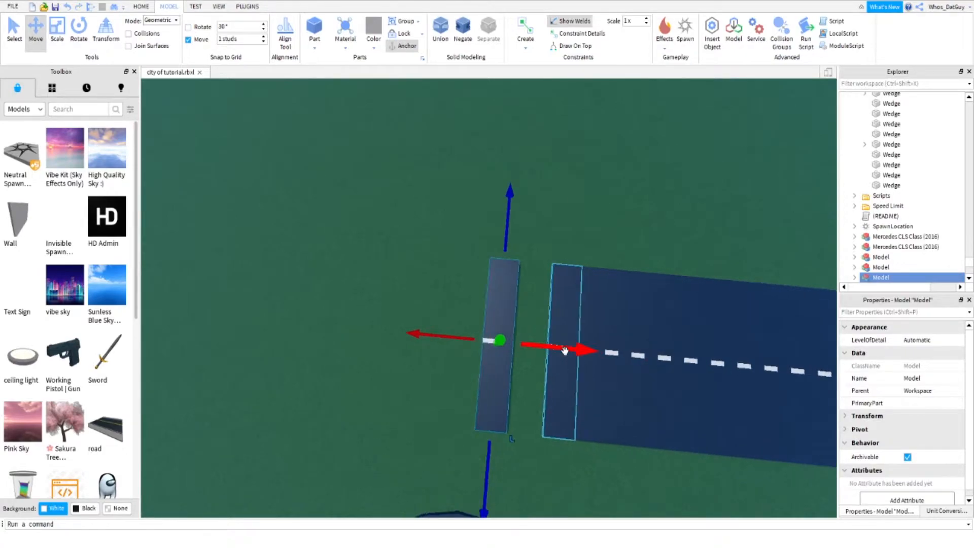
left_click_drag(584, 350, 571, 353)
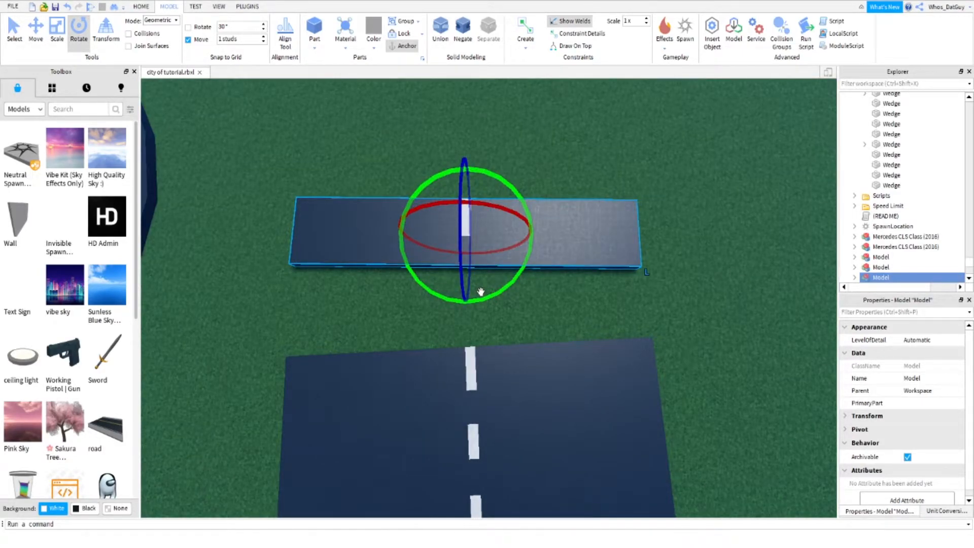
left_click(35, 30)
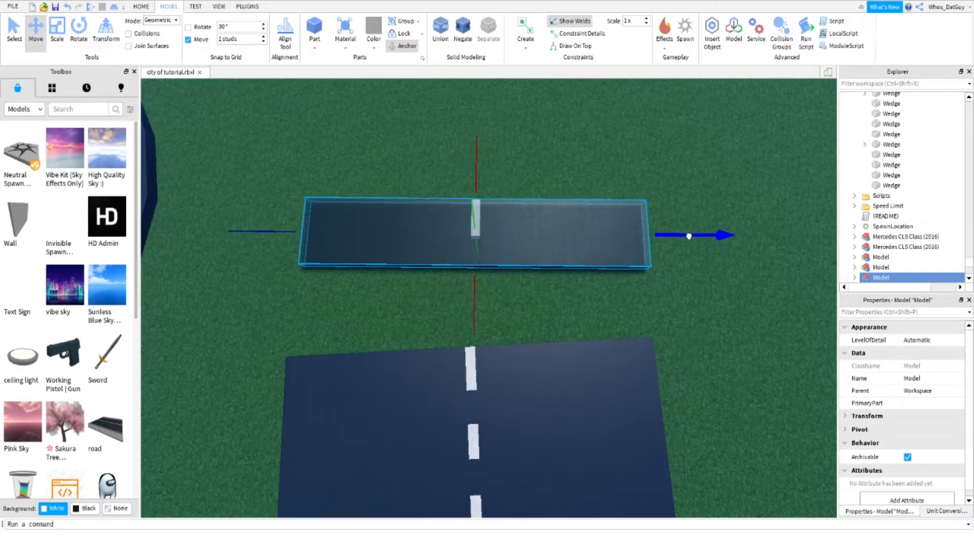
left_click(247, 6)
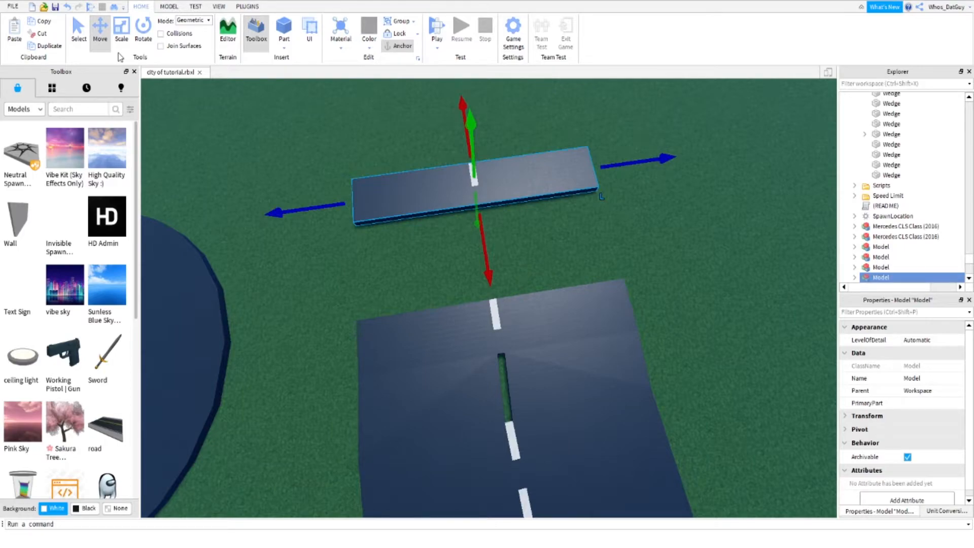
- Rotate the slice slightly and bridge it to the road end with GapFill
left_click(143, 30)
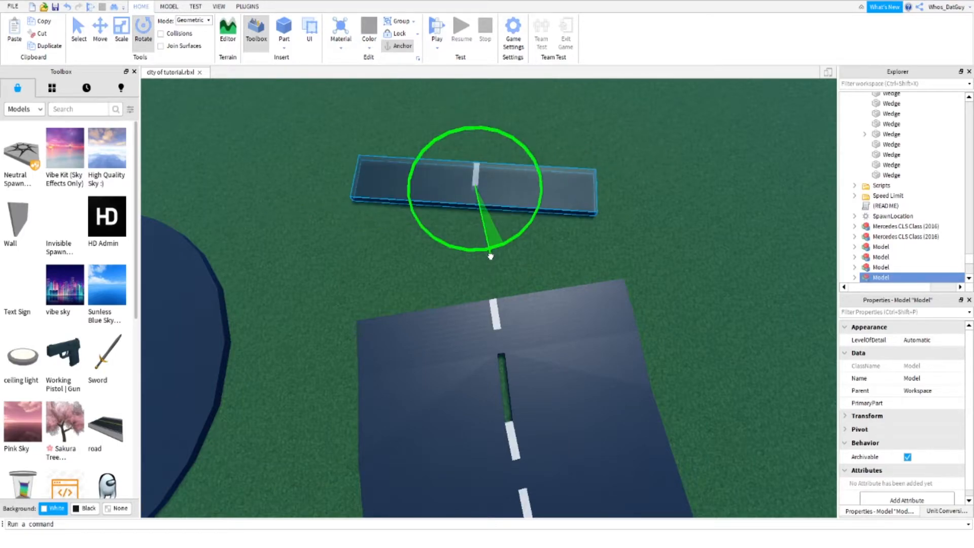
left_click(99, 30)
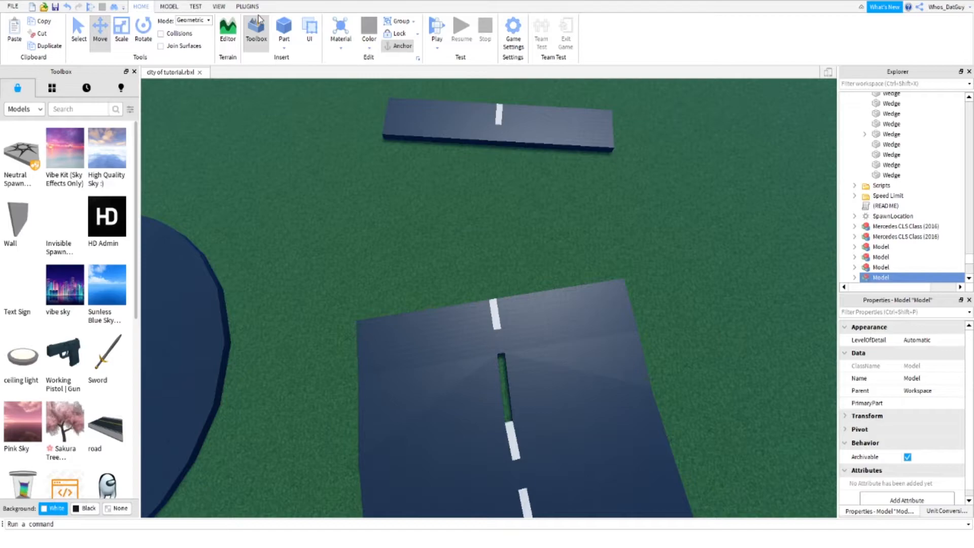
left_click(247, 6)
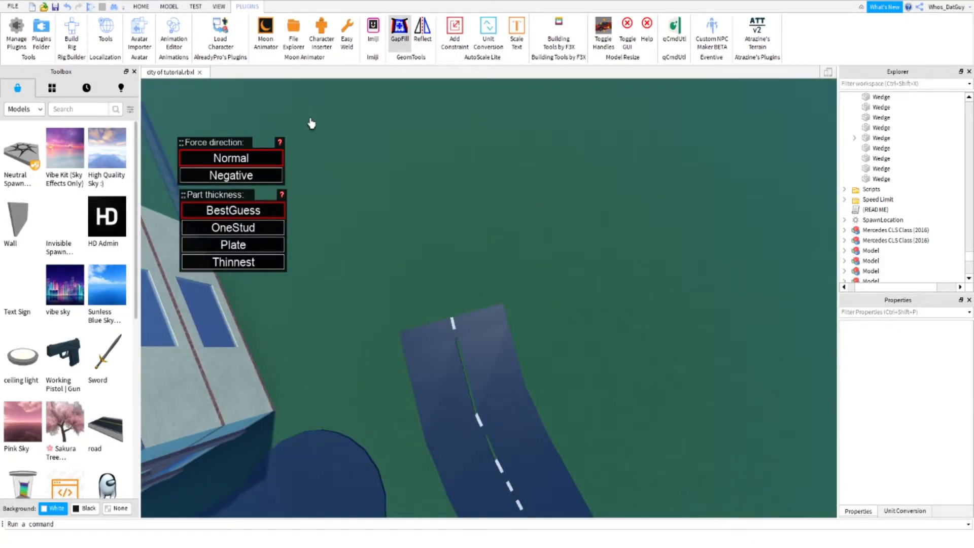
left_click(140, 6)
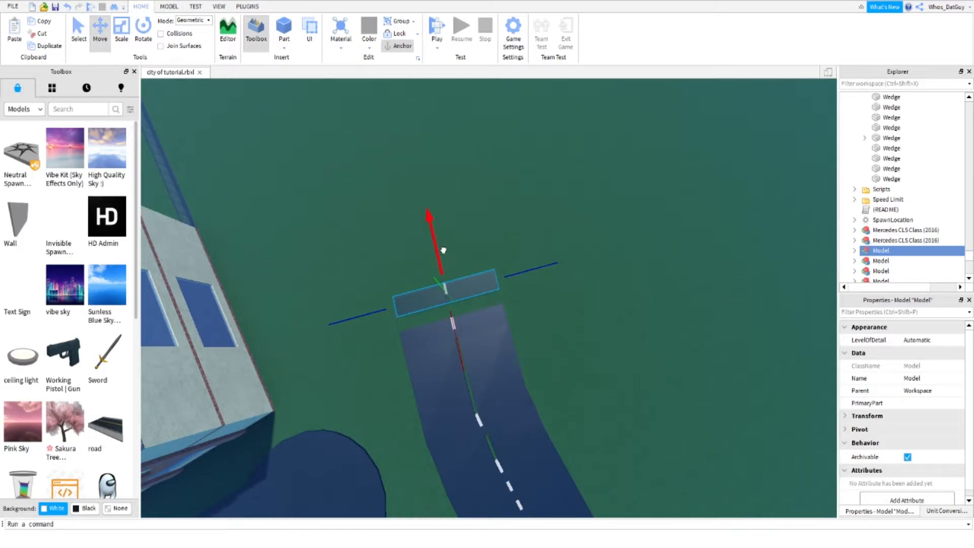
- Rotate a new slice further along the curve and push it ahead
left_click(142, 30)
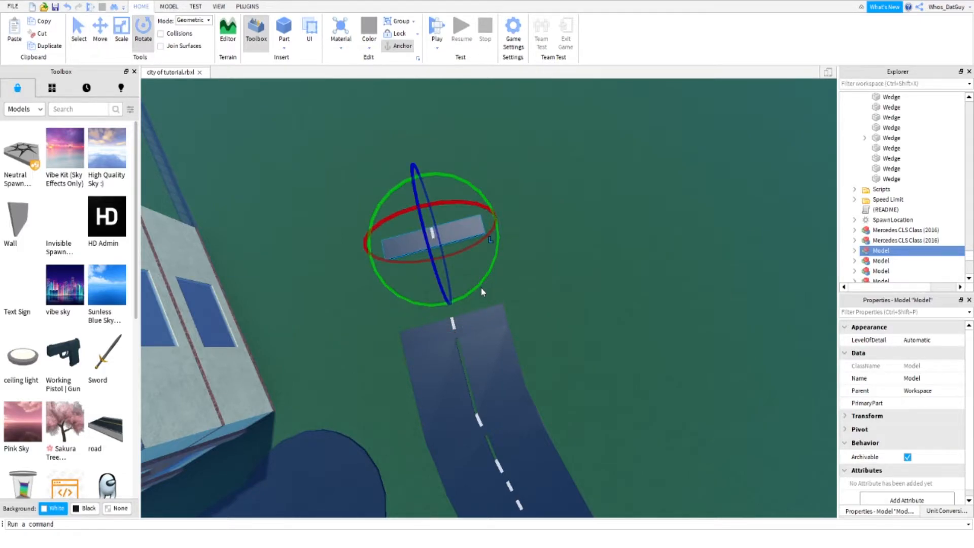
left_click(99, 30)
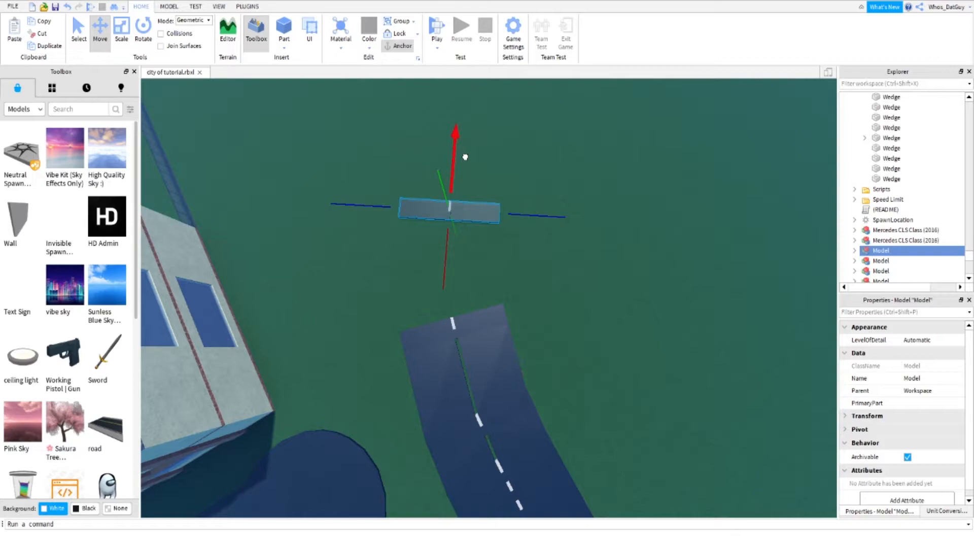
left_click(247, 6)
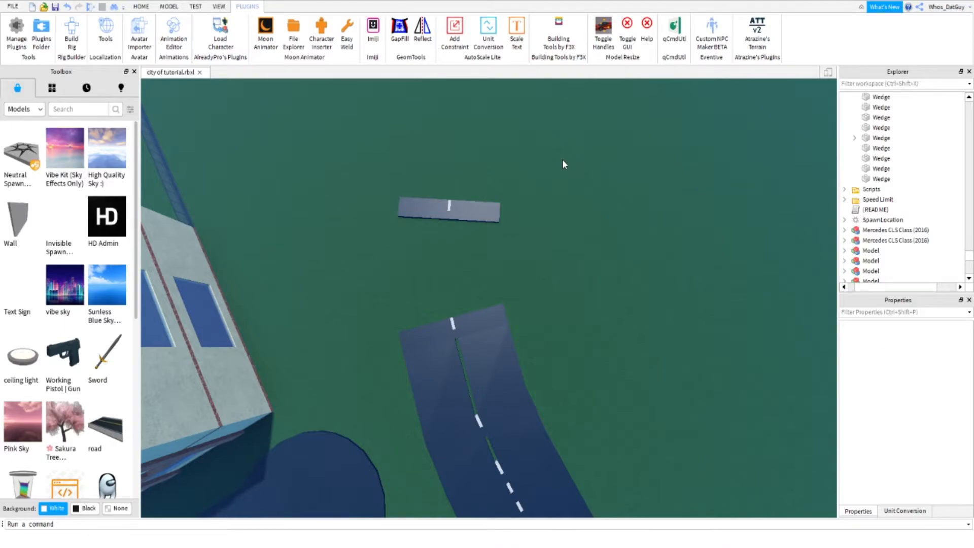
- Fill the gap between the road end edge and the angled slice's edge with GapFill
left_click(399, 31)
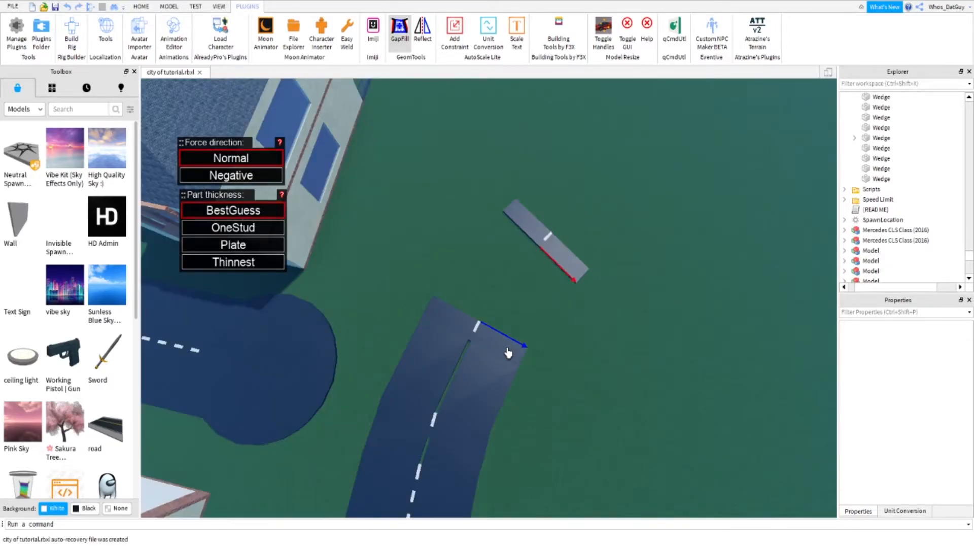
left_click_drag(508, 353, 515, 229)
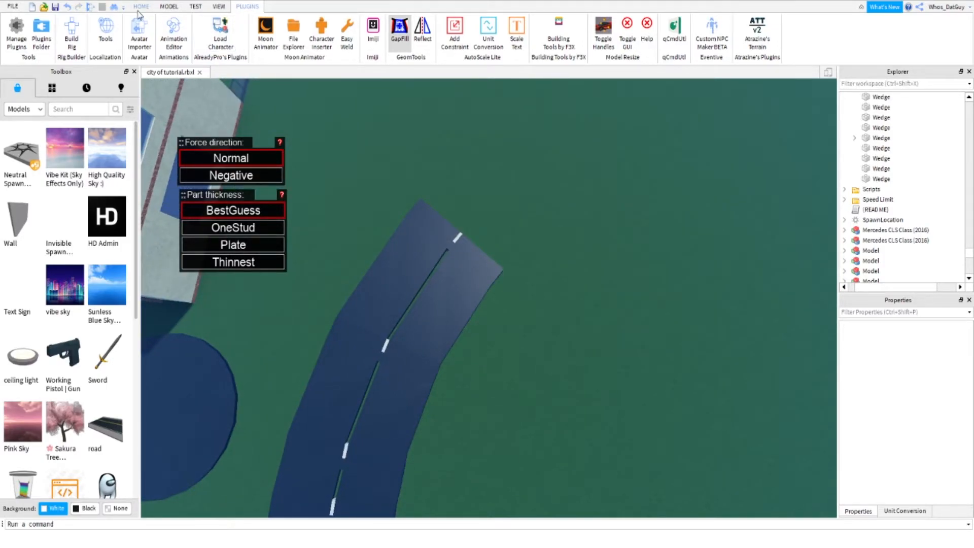
left_click(141, 6)
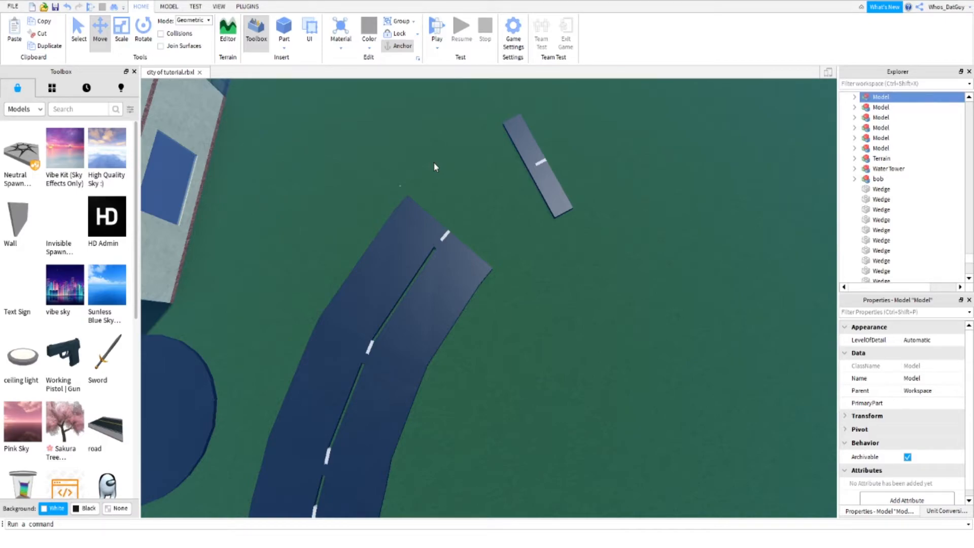
- Select the lone road segment and turn on GapFill between parts
left_click(247, 6)
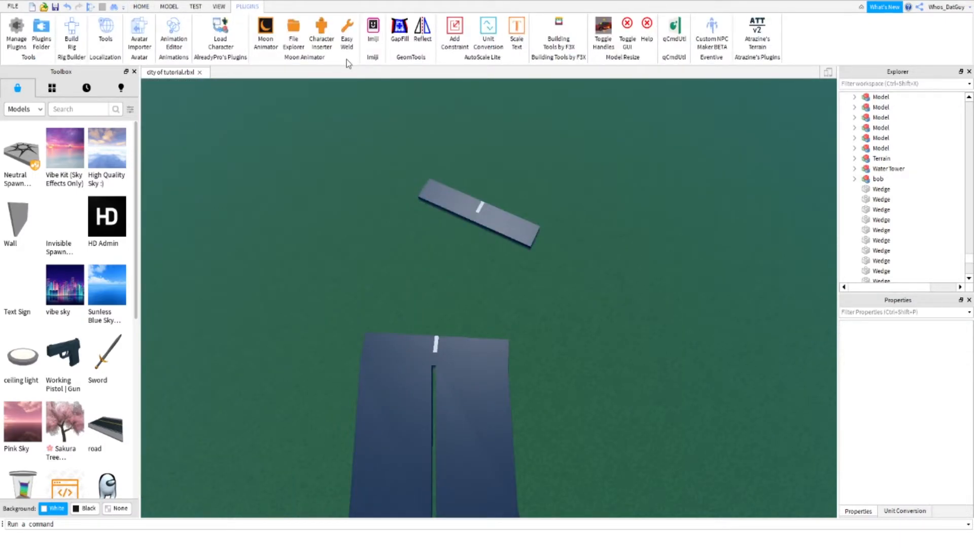
left_click(399, 31)
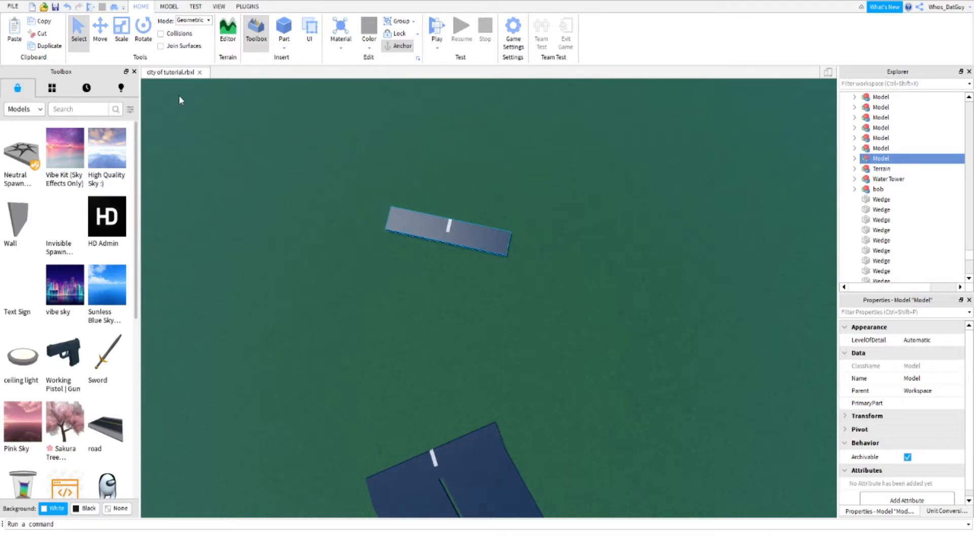
left_click(100, 30)
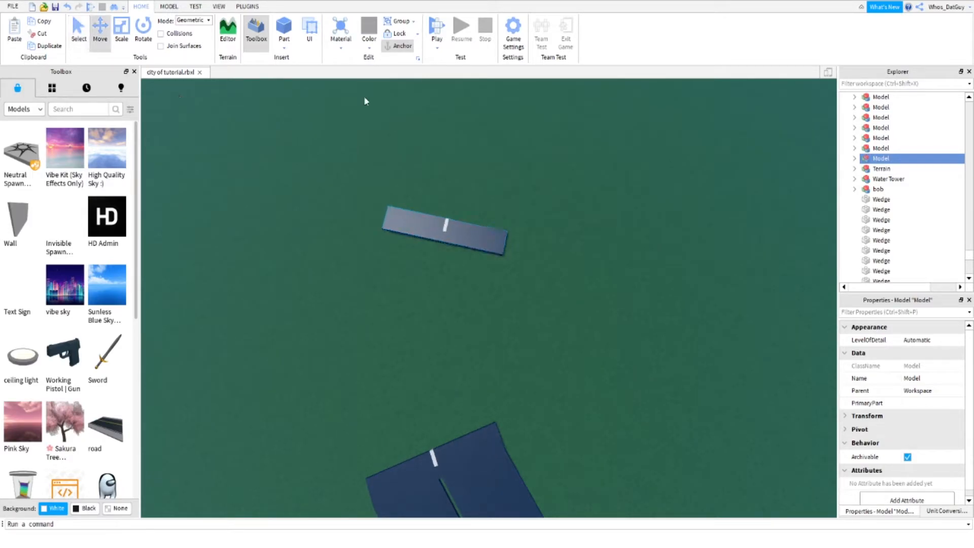
left_click(247, 6)
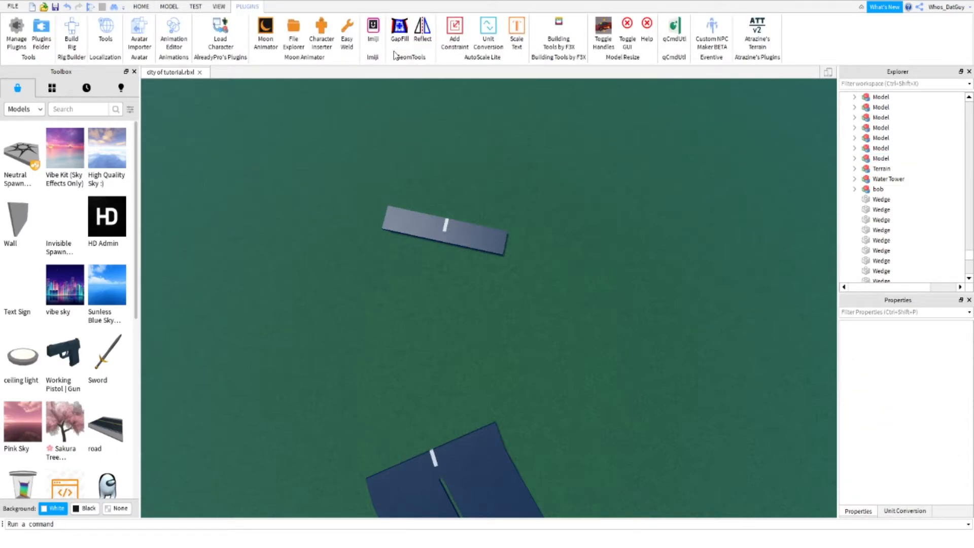
left_click(399, 31)
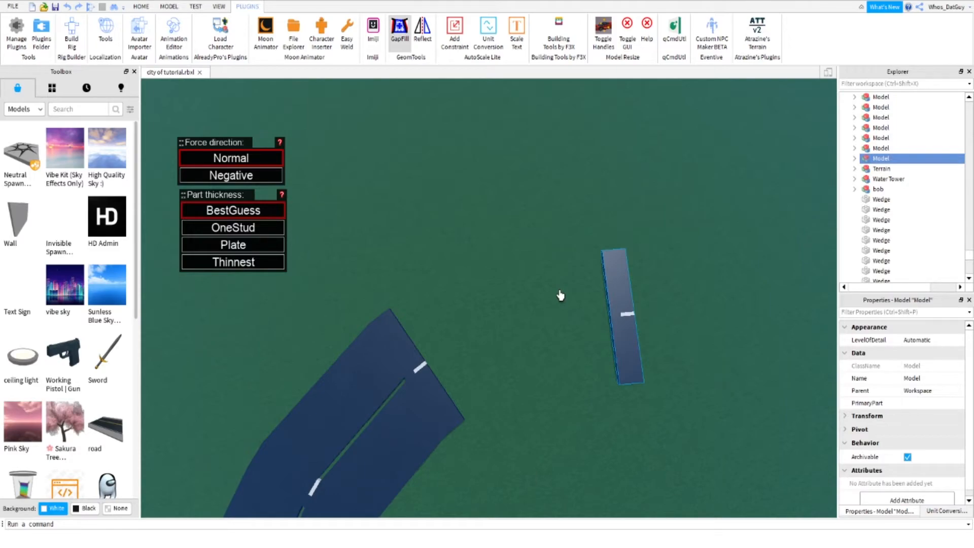
- Move and rotate the copied road segment so it steps into the curve
left_click(141, 6)
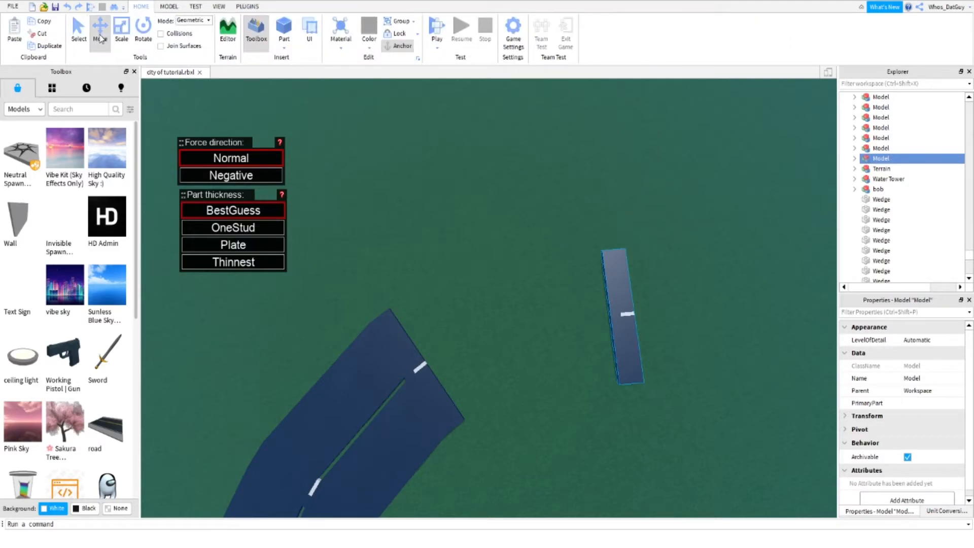
left_click(100, 29)
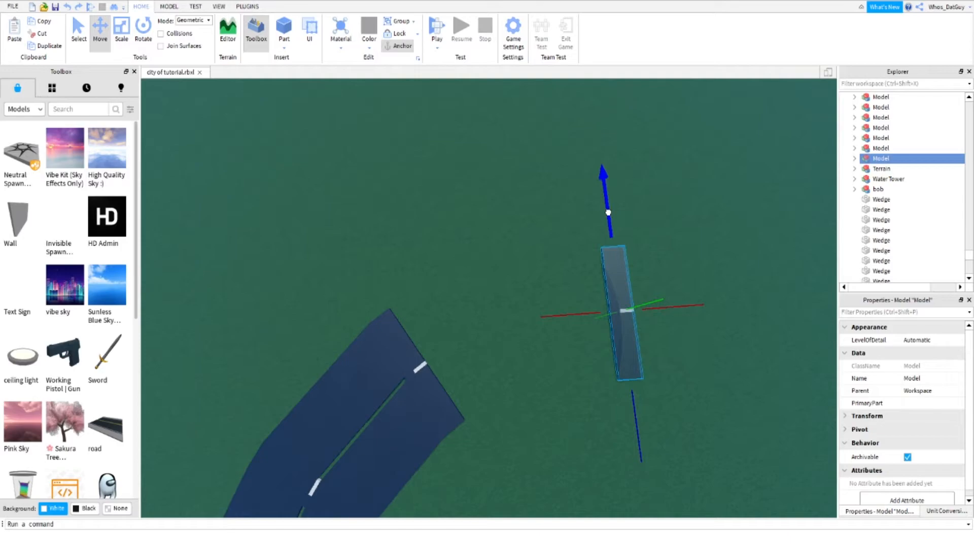
left_click(143, 30)
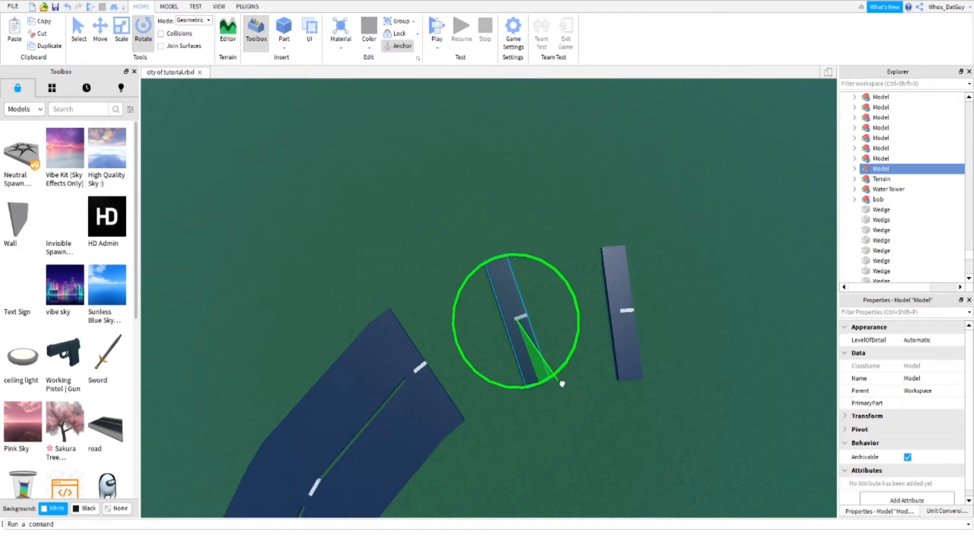
left_click(100, 28)
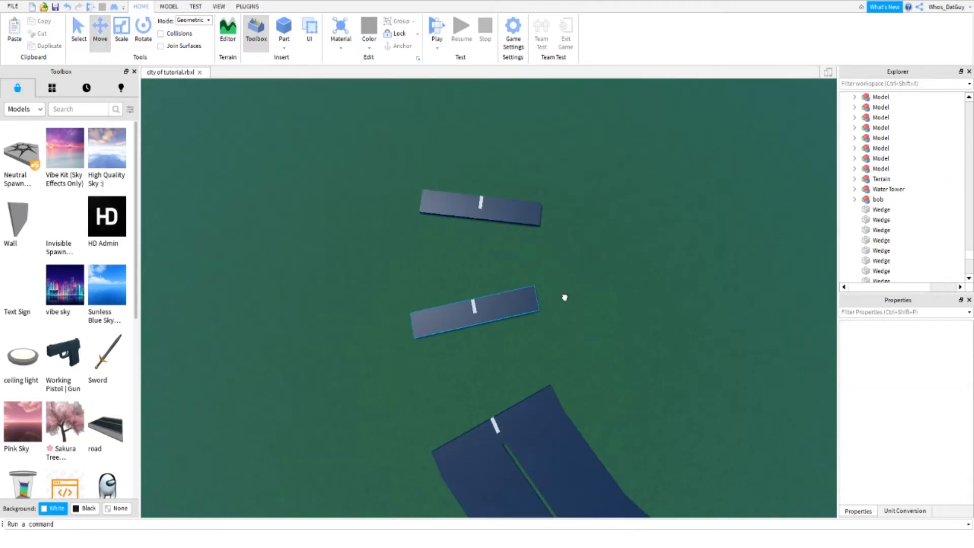
left_click(476, 311)
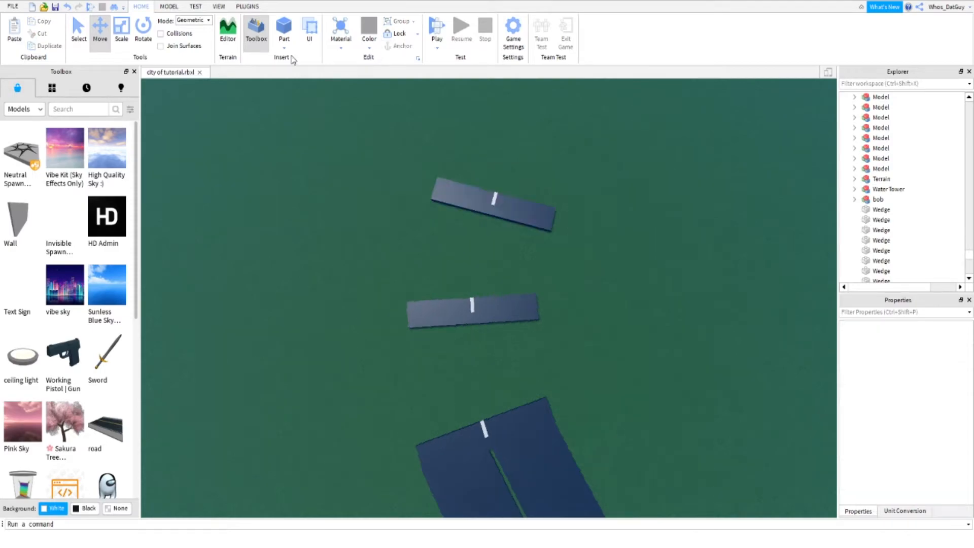
left_click(247, 6)
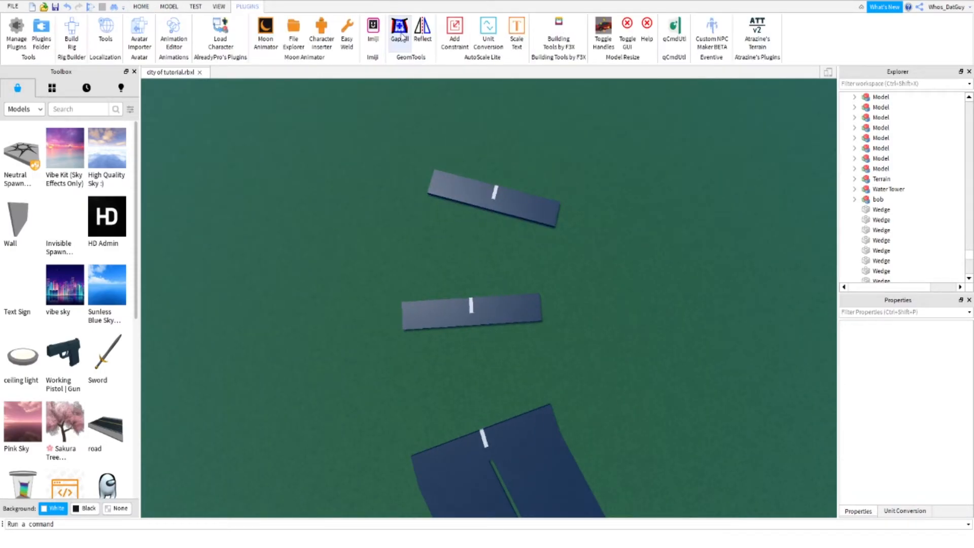
- Fill the wedge gaps between neighbouring angled road segments with GapFill
left_click(399, 30)
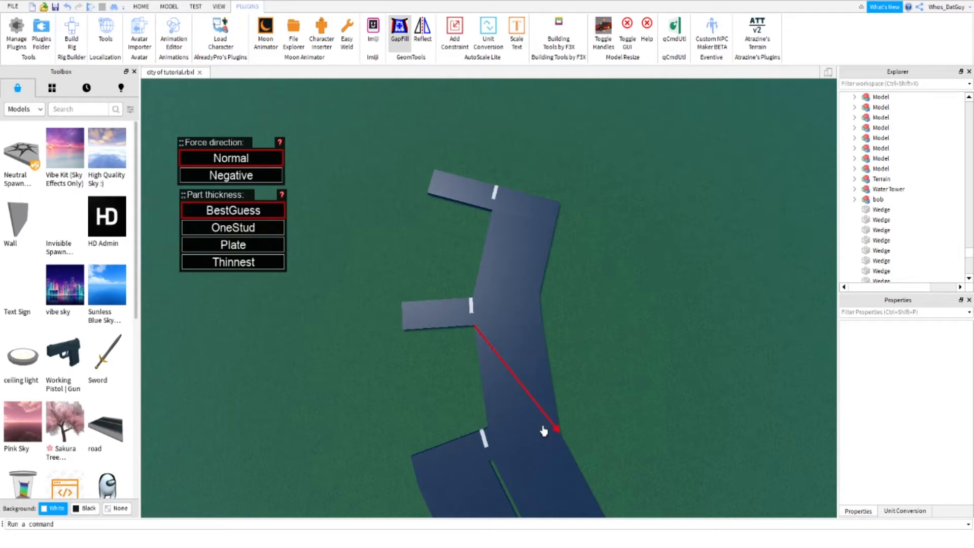
mouse_move(461, 191)
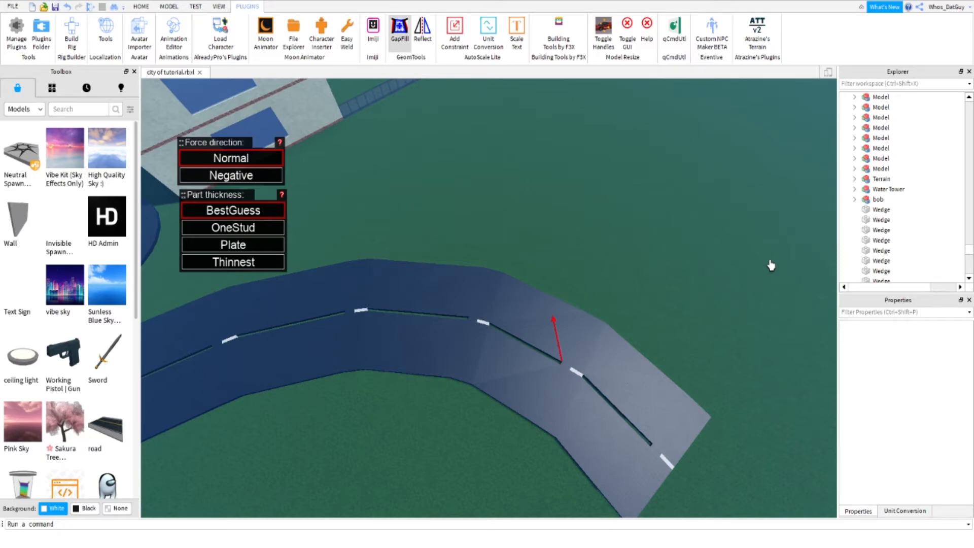
left_click(141, 7)
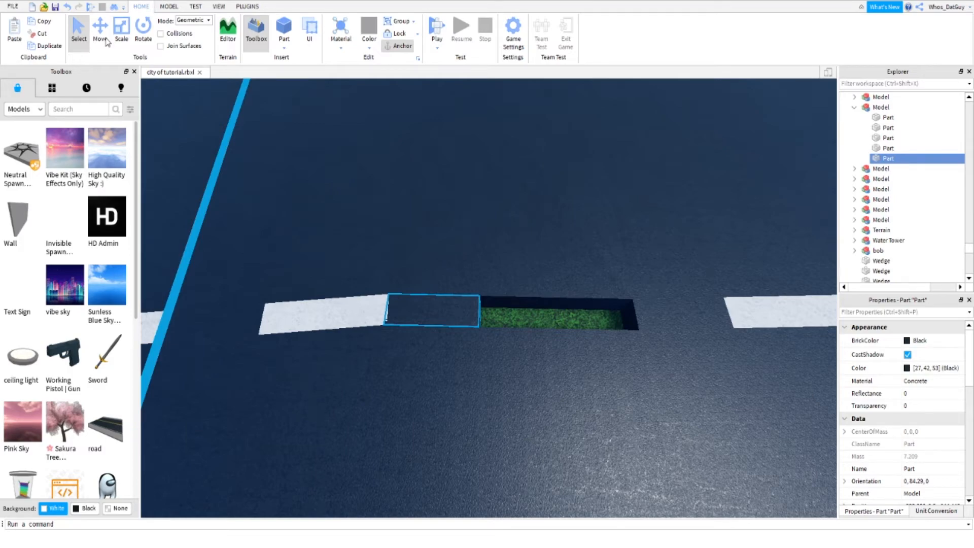
- Select a filler piece in the dashed centre line up close
left_click(121, 28)
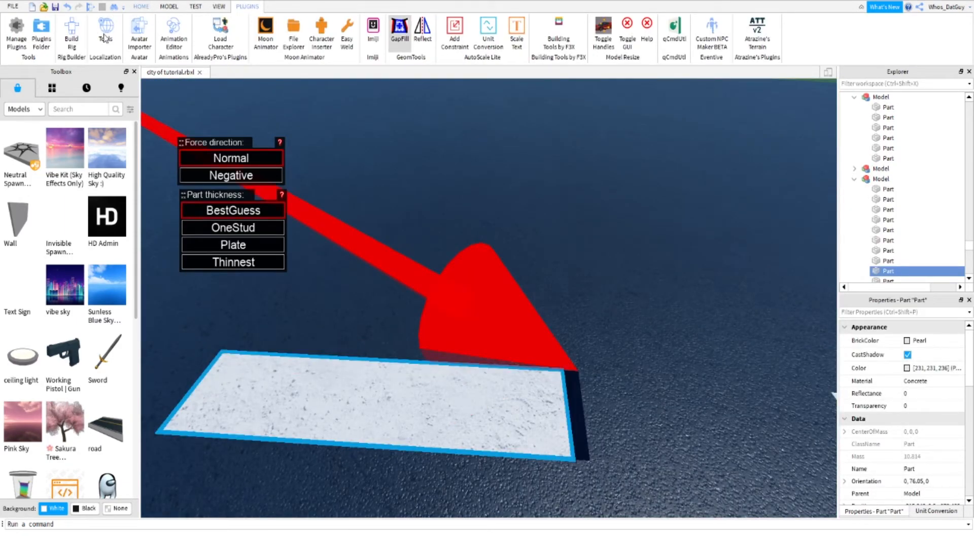
- Select the white centre-line dash, adjust grid snapping, and GapFill the break in the dashes
left_click(140, 6)
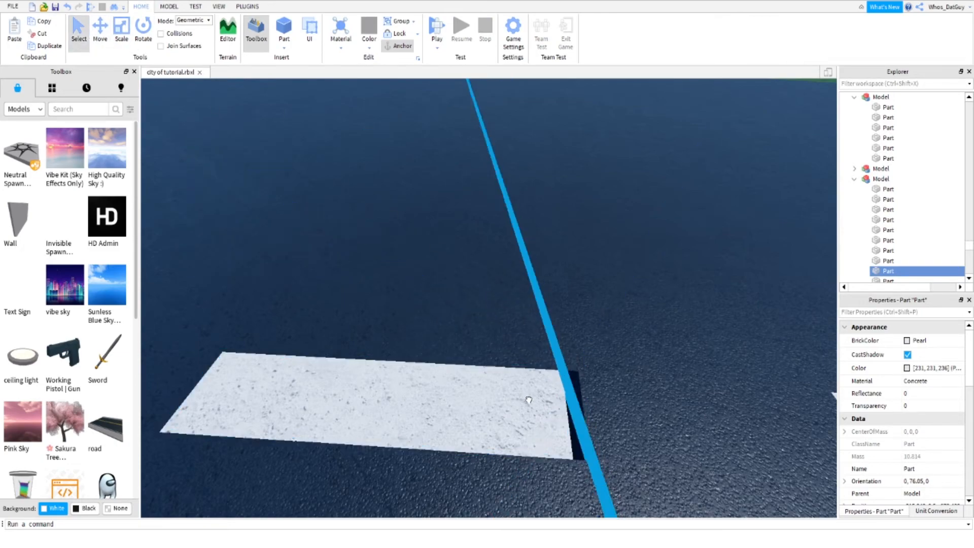
left_click(121, 30)
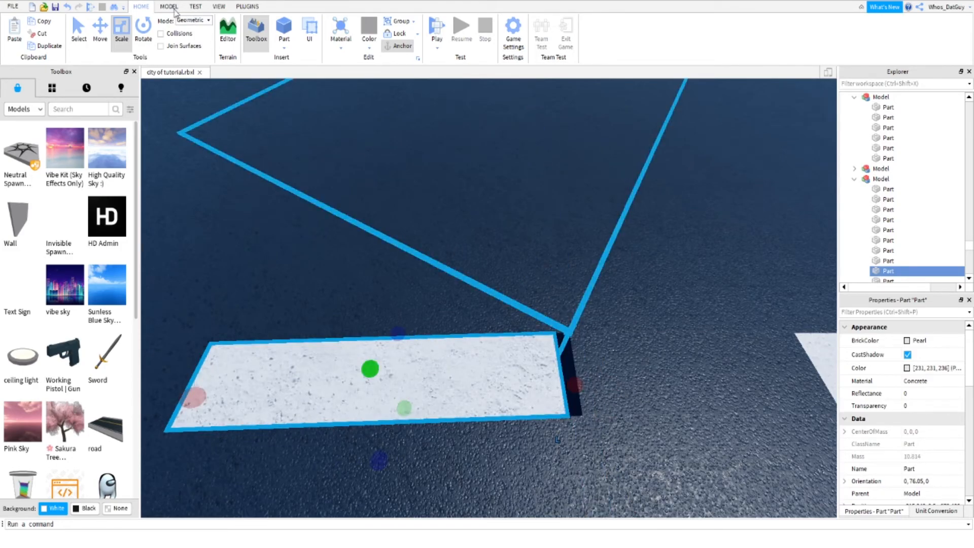
left_click(168, 6)
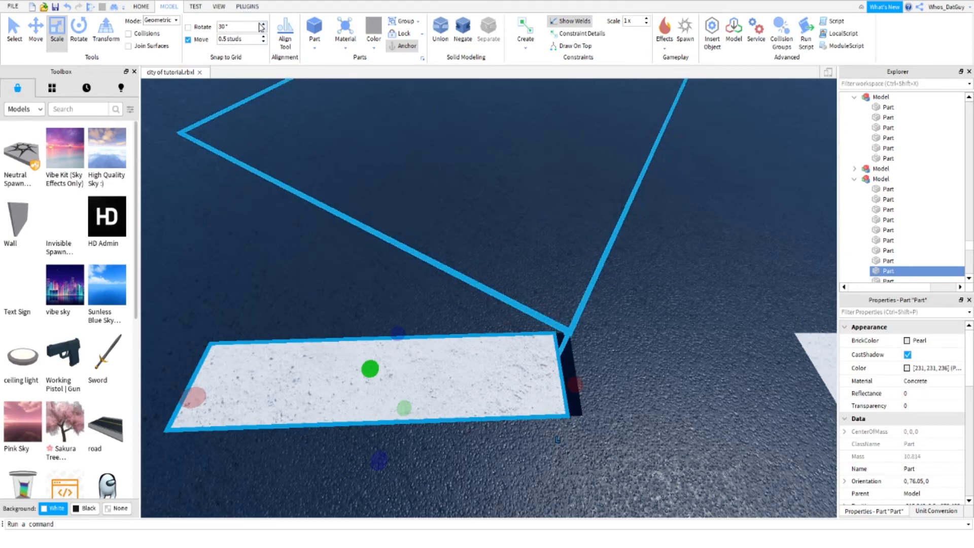
left_click(247, 6)
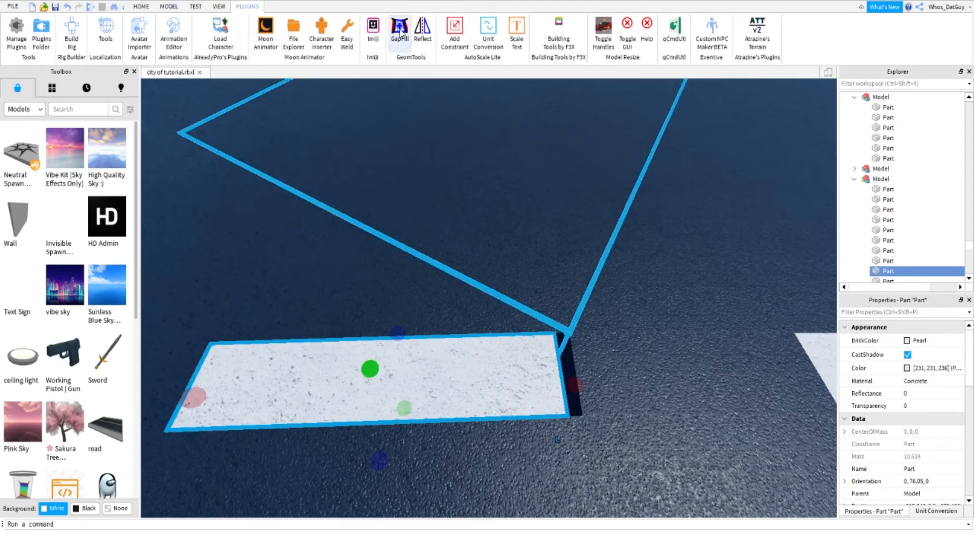
left_click(398, 33)
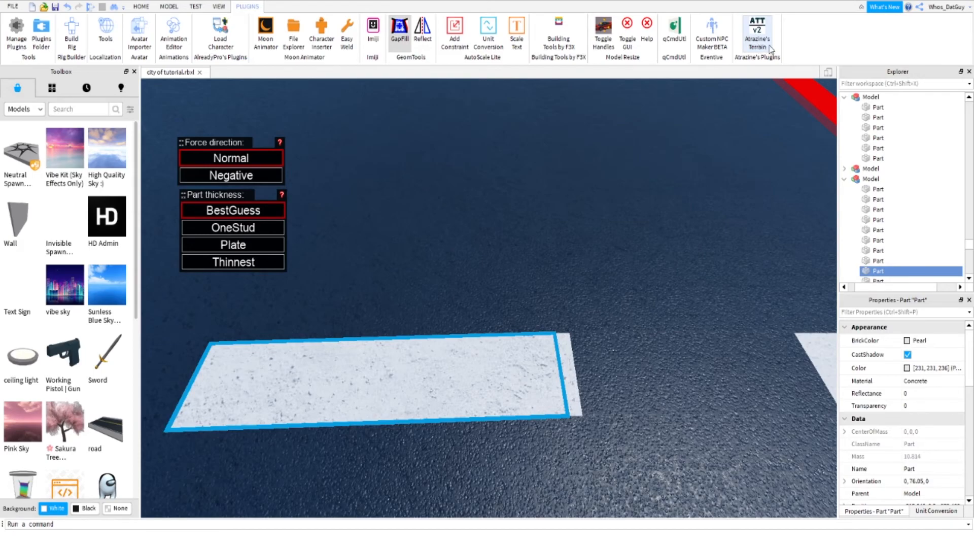
mouse_move(750, 49)
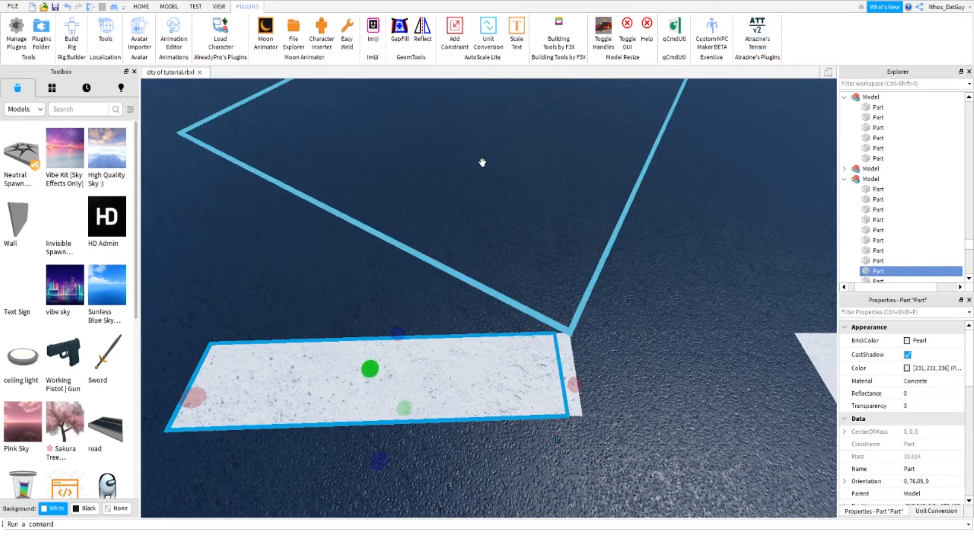
left_click(141, 6)
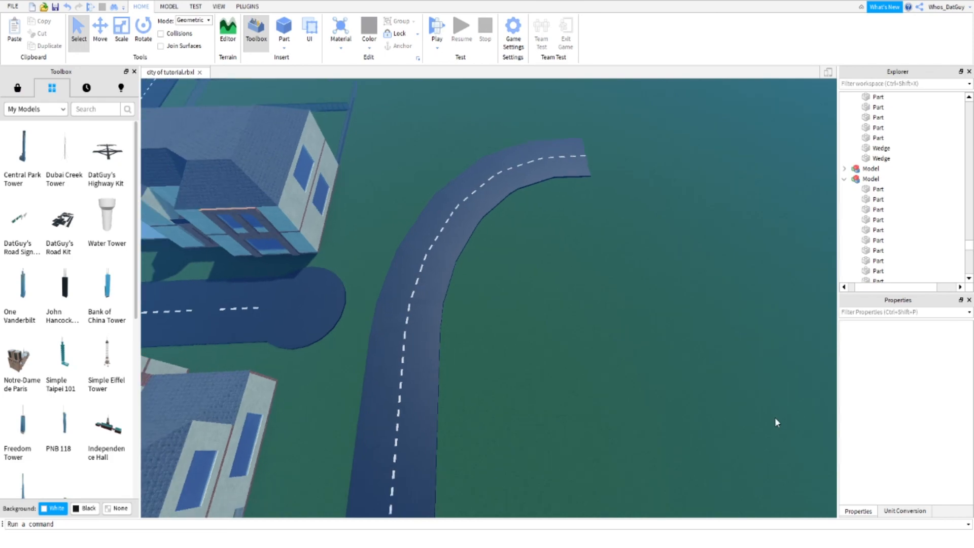
mouse_move(645, 147)
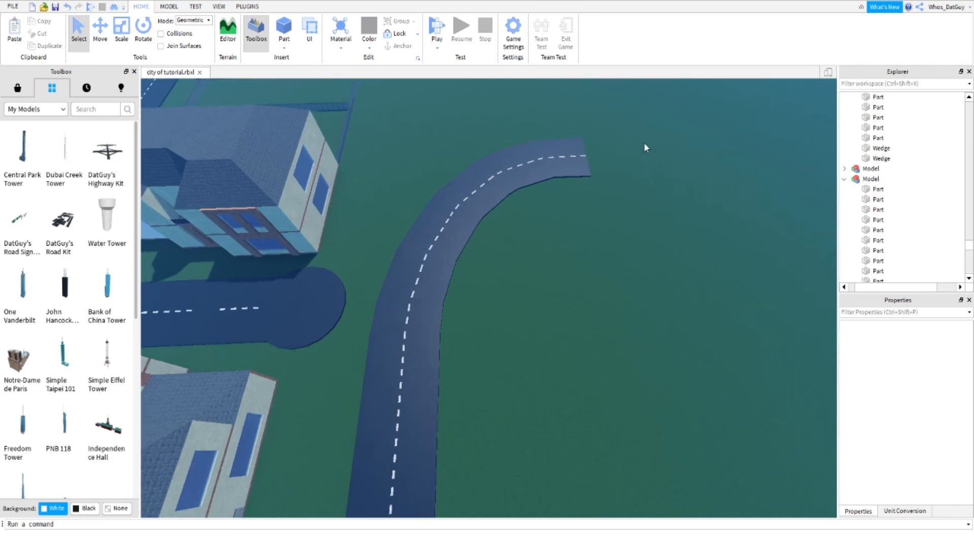